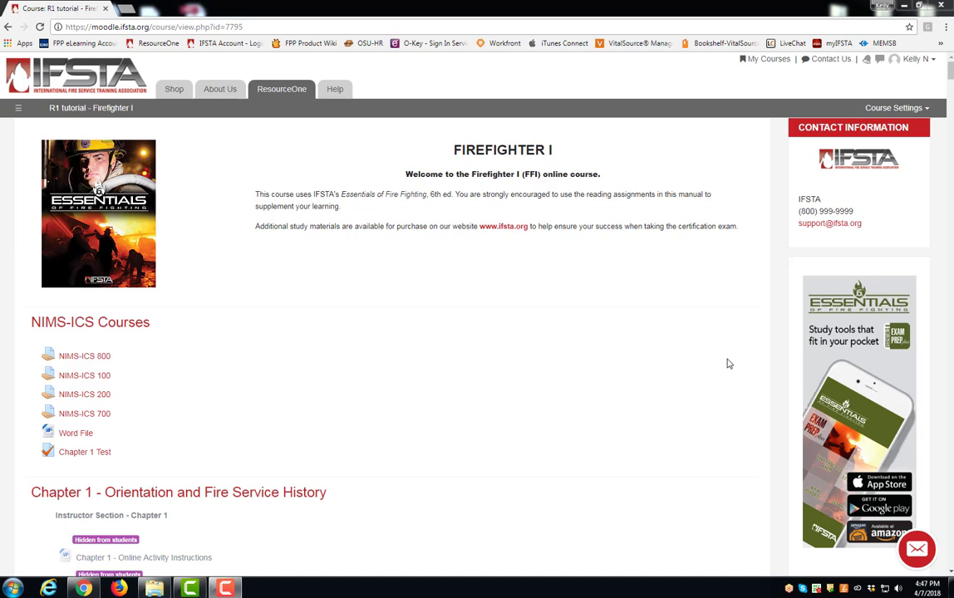
{"action": "mouse_move", "coordinate": [736, 359]}
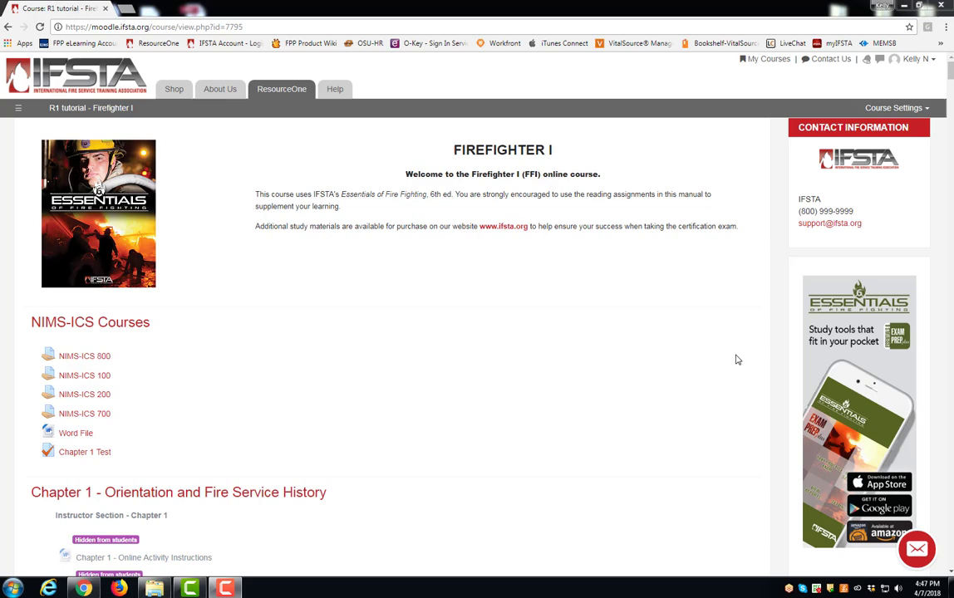
- Turn editing on for the Firefighter I course and bring the Chapter 1 Test into view
{"action": "left_click", "coordinate": [896, 107]}
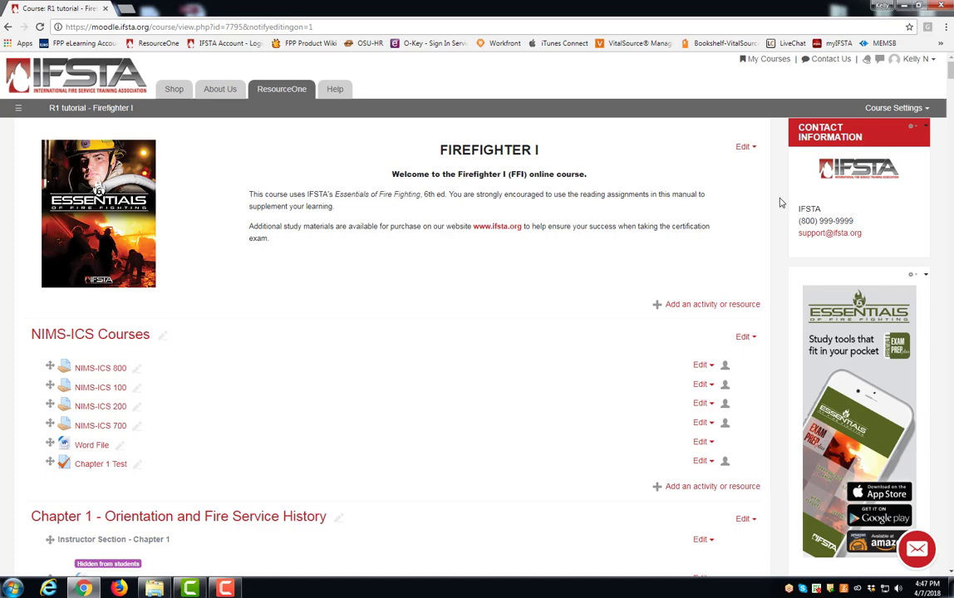
{"action": "scroll", "scroll_direction": "down", "scroll_amount": 3}
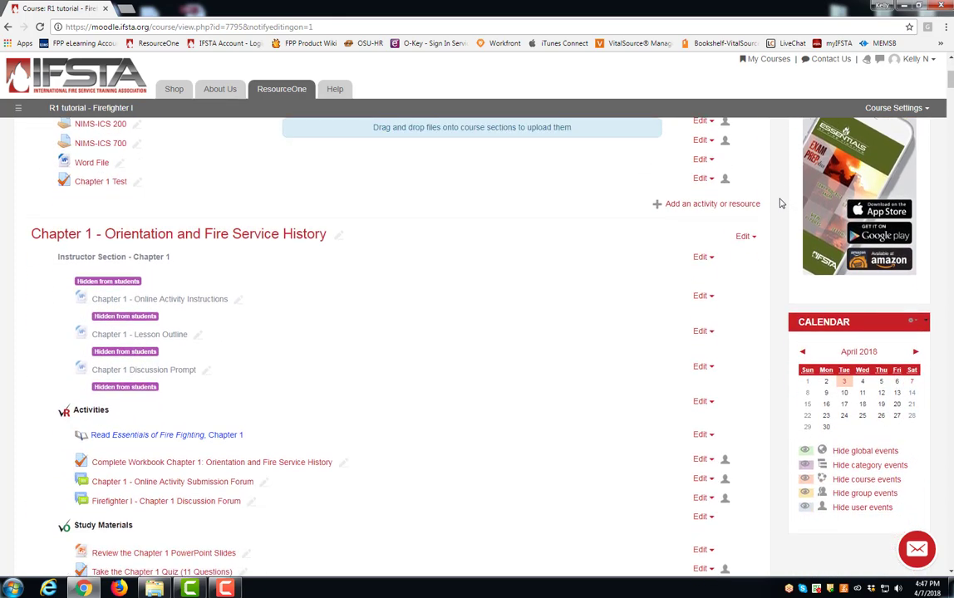
{"action": "scroll", "scroll_direction": "down", "scroll_amount": 3}
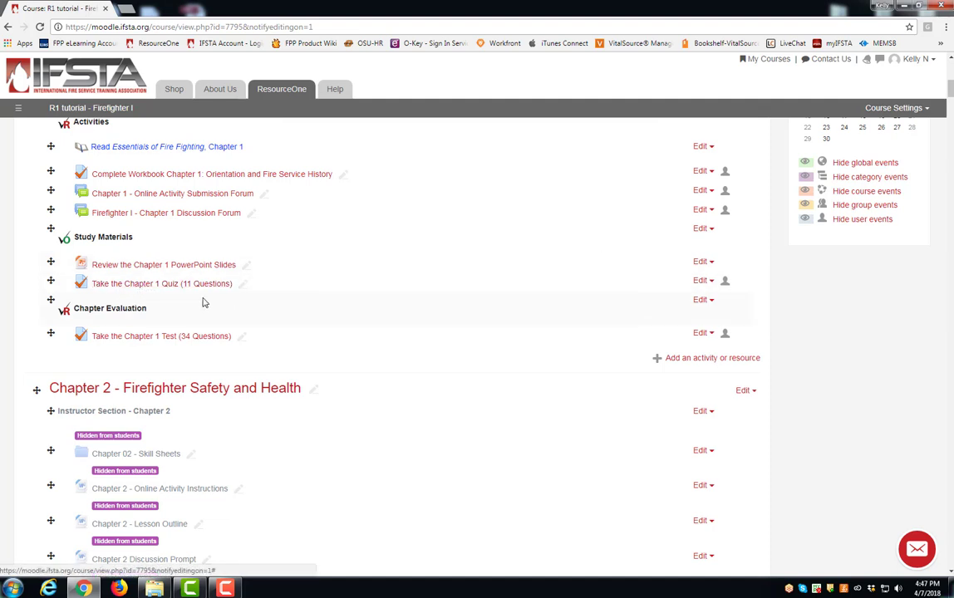
{"action": "mouse_move", "coordinate": [163, 283]}
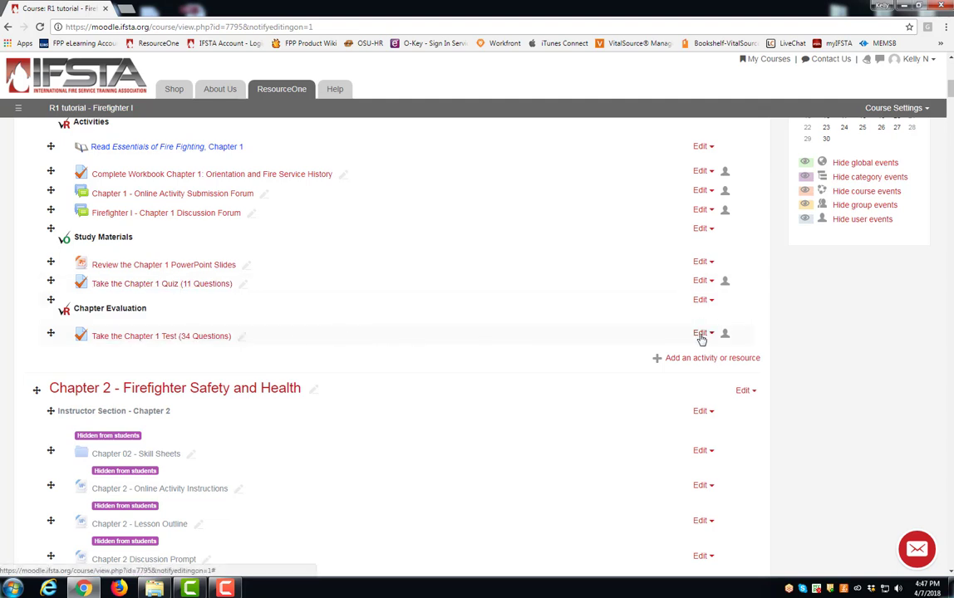
- In the Chapter 1 Test settings, add a Grade-type access restriction
{"action": "left_click", "coordinate": [702, 333]}
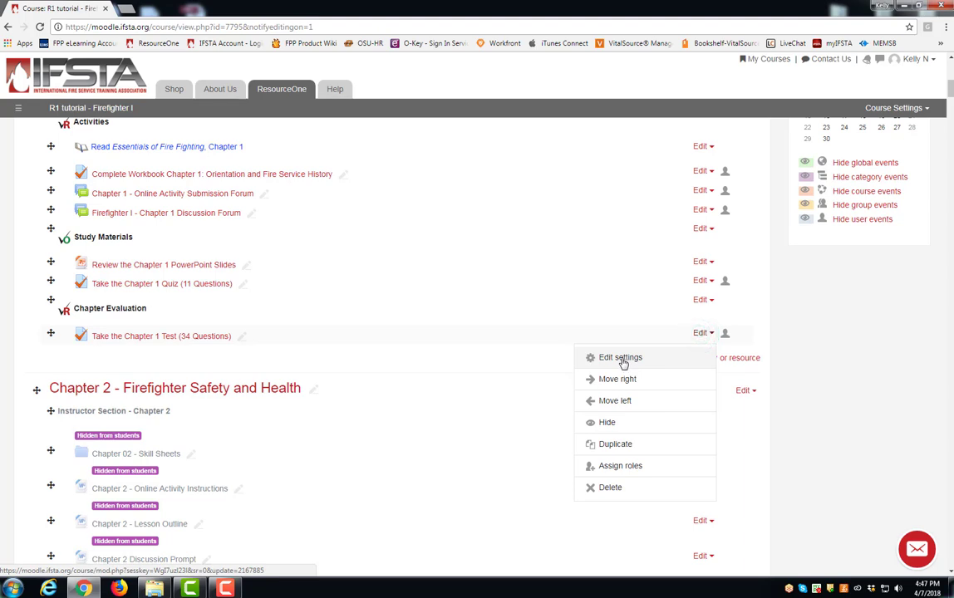
{"action": "left_click", "coordinate": [621, 357]}
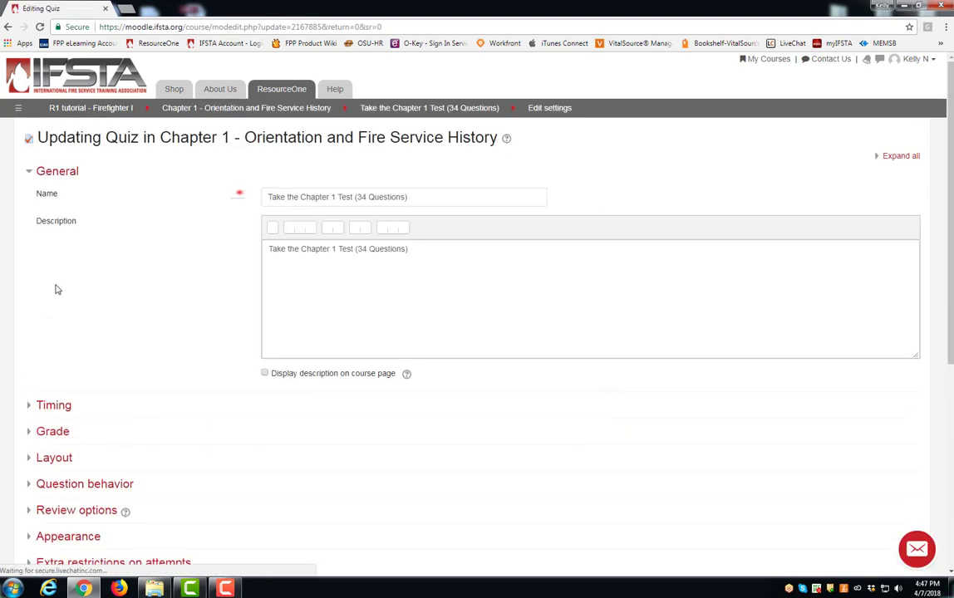
{"action": "scroll", "scroll_direction": "down", "scroll_amount": 3}
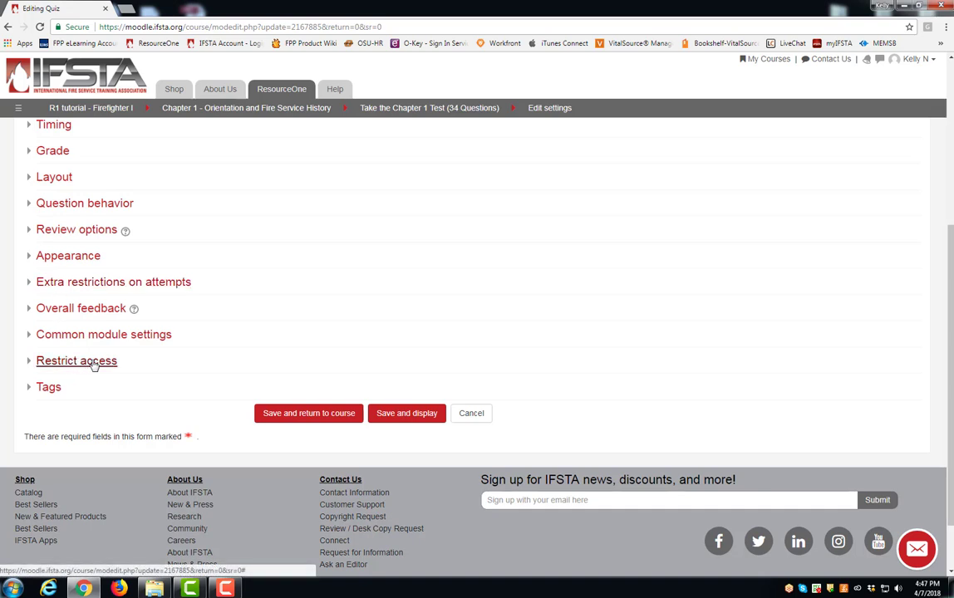
{"action": "left_click", "coordinate": [76, 361]}
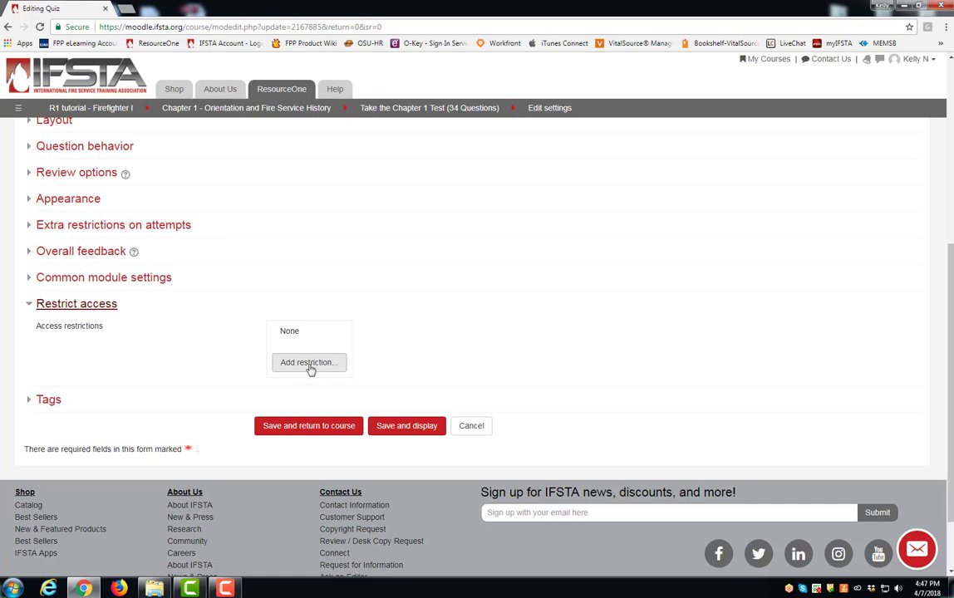
{"action": "left_click", "coordinate": [309, 362]}
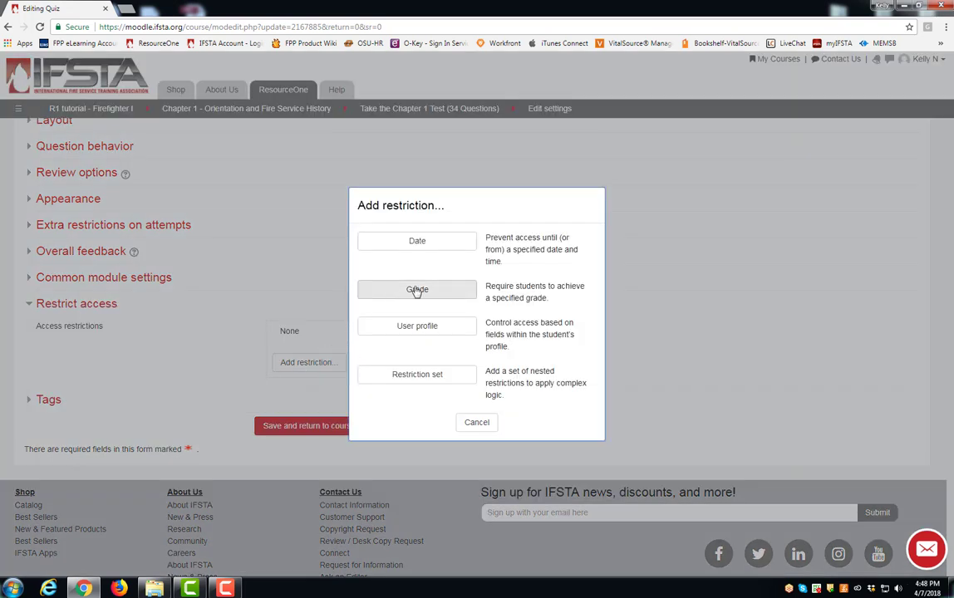
{"action": "left_click", "coordinate": [417, 289]}
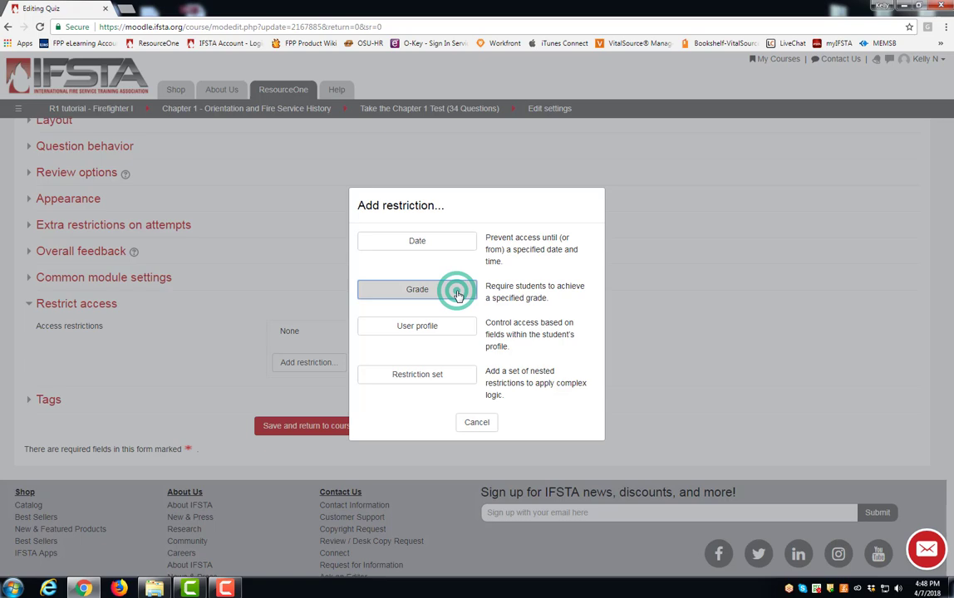
{"action": "left_click", "coordinate": [415, 289]}
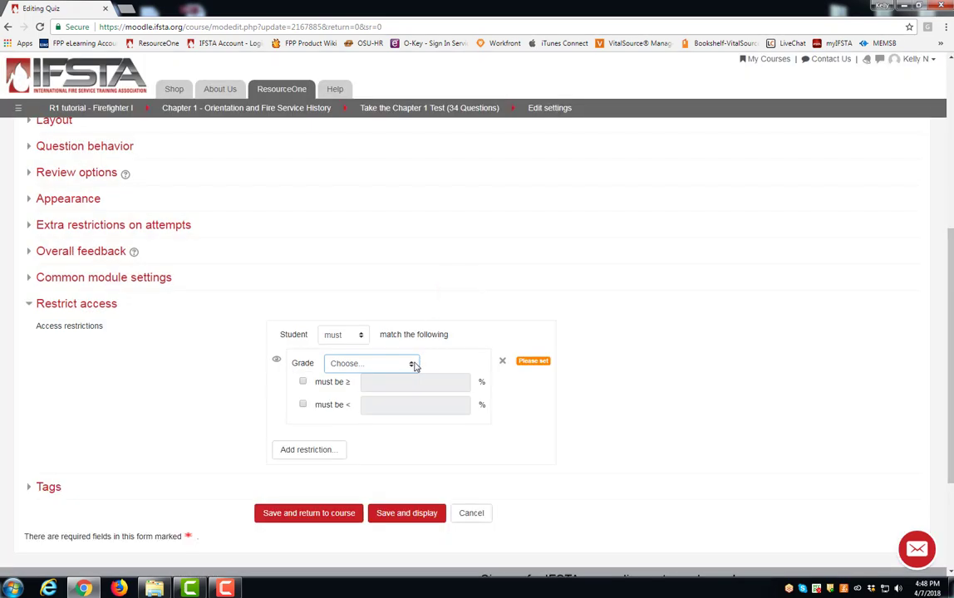
- Require at least 70% on the Chapter 1 Quiz and save, returning to the course
{"action": "left_click", "coordinate": [369, 362]}
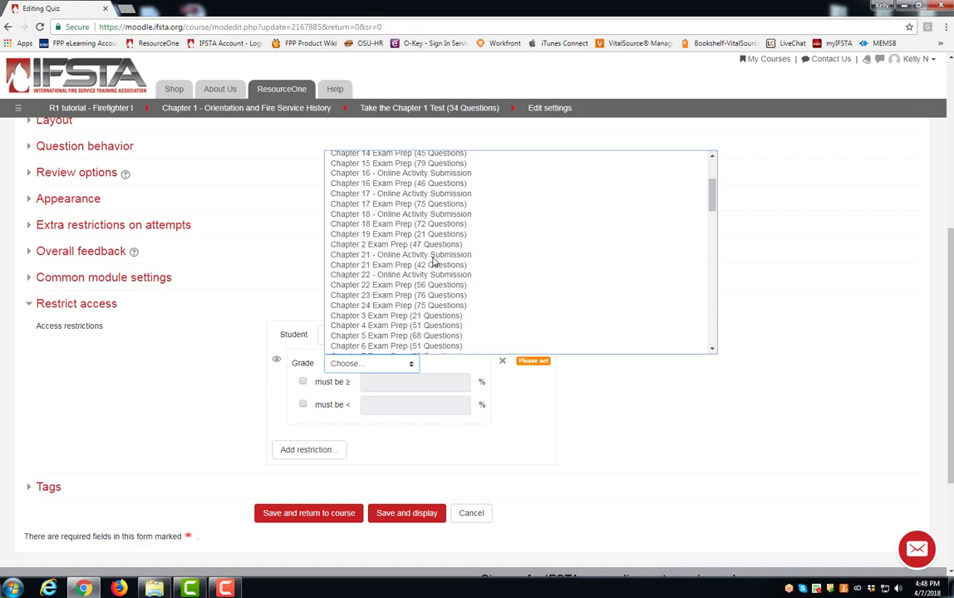
{"action": "scroll", "scroll_direction": "down", "scroll_amount": 3}
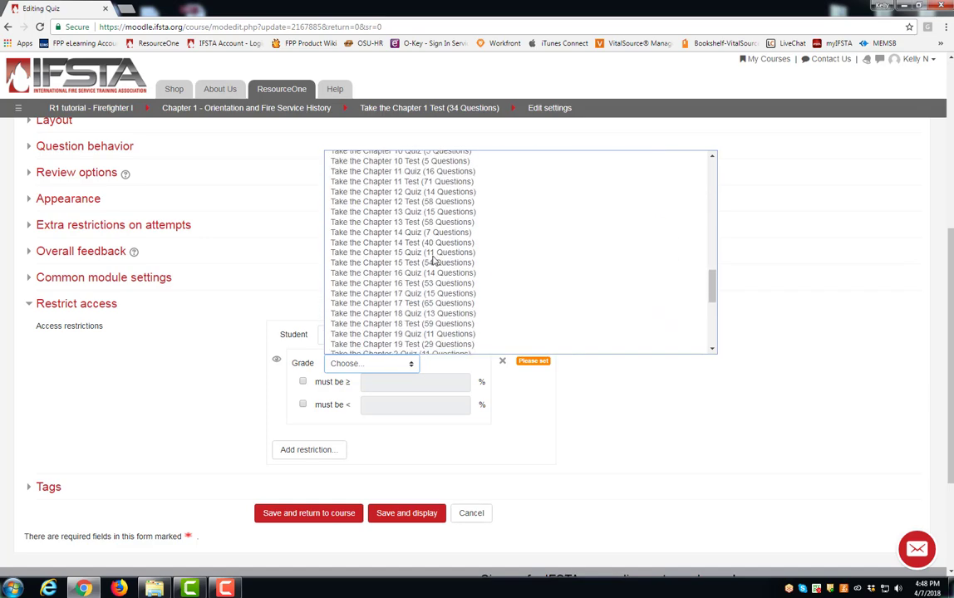
{"action": "left_click", "coordinate": [404, 253]}
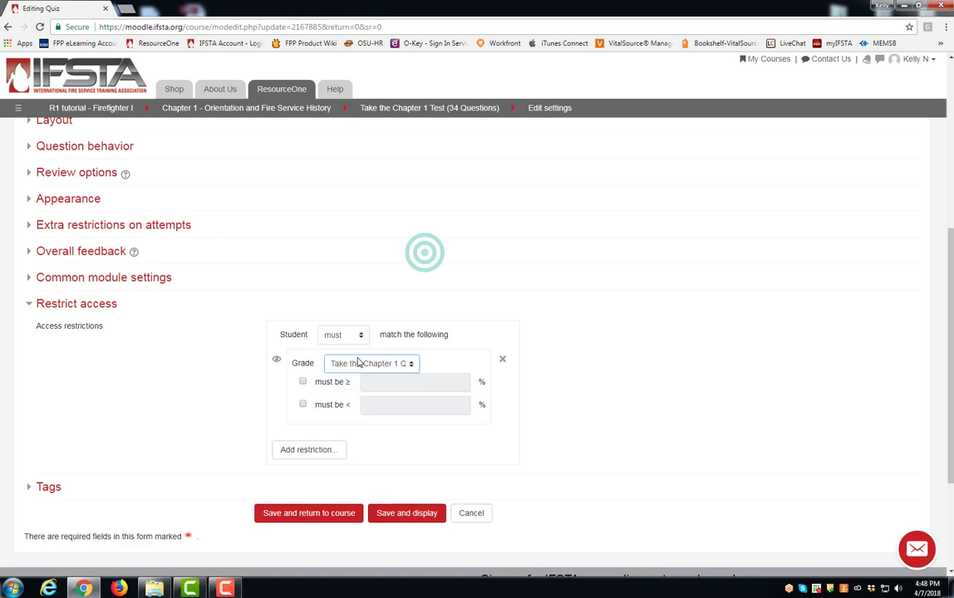
{"action": "left_click", "coordinate": [303, 381]}
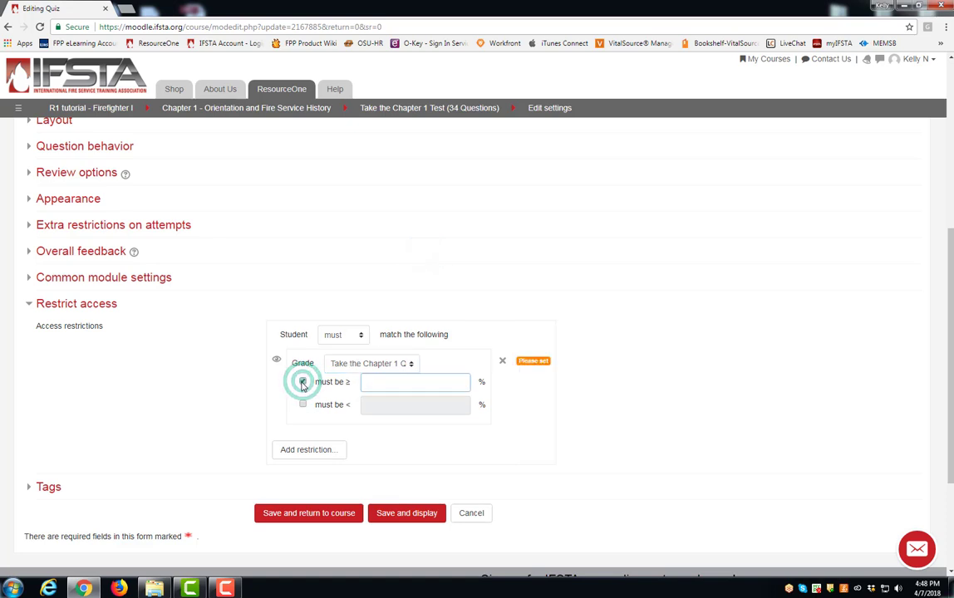
{"action": "left_click", "coordinate": [302, 380]}
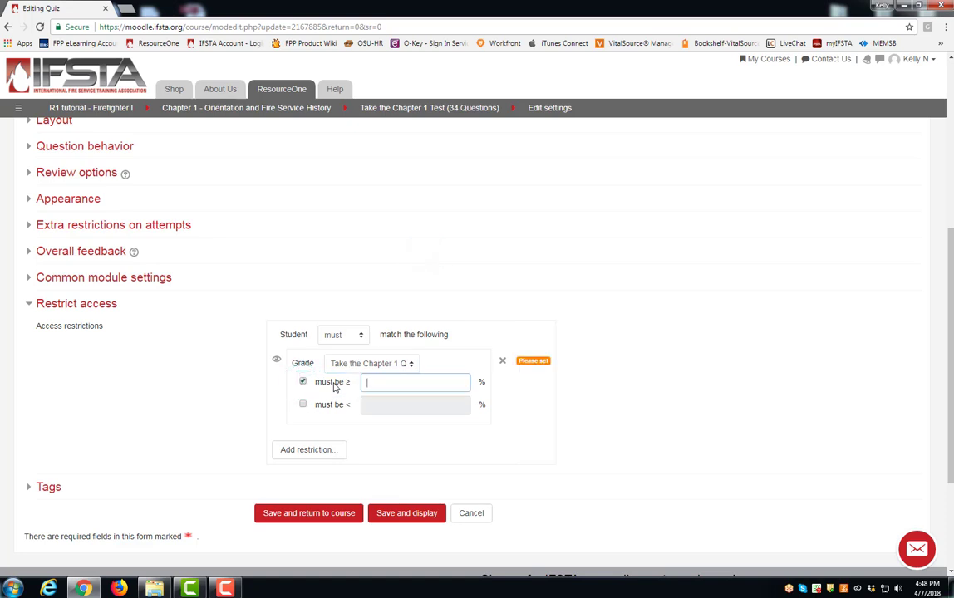
{"action": "left_click", "coordinate": [416, 383]}
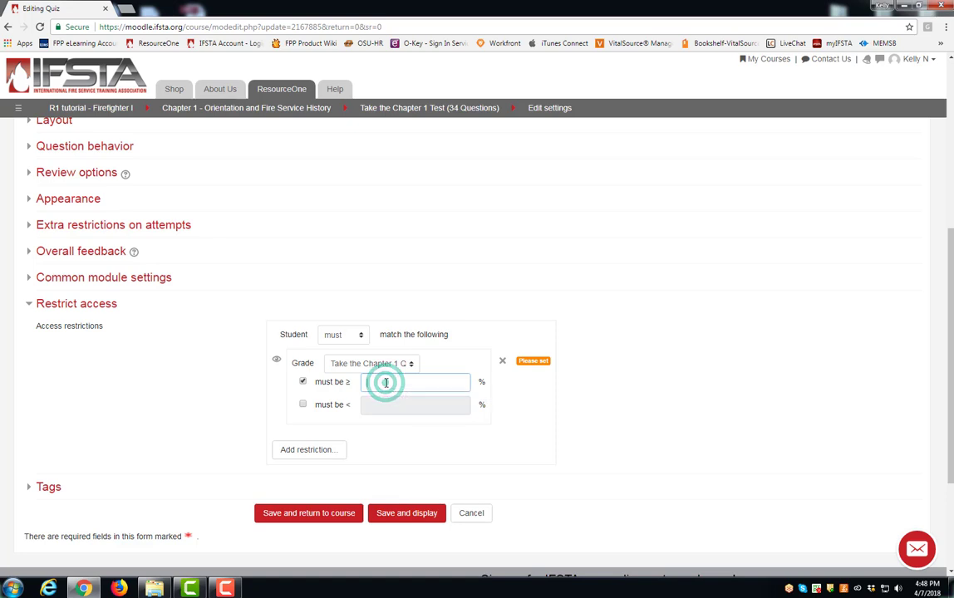
{"action": "left_click", "coordinate": [385, 380]}
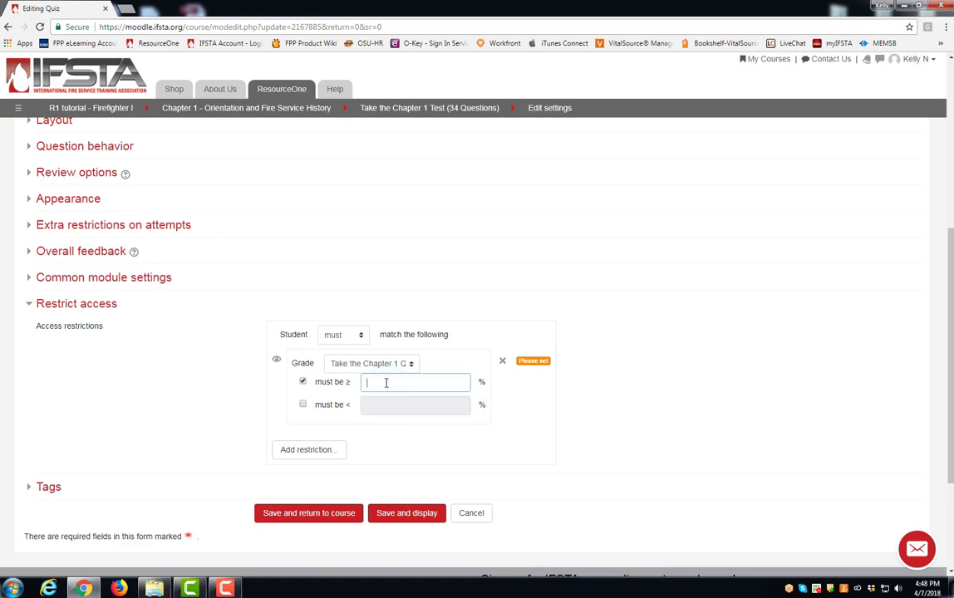
{"action": "type", "text": "70"}
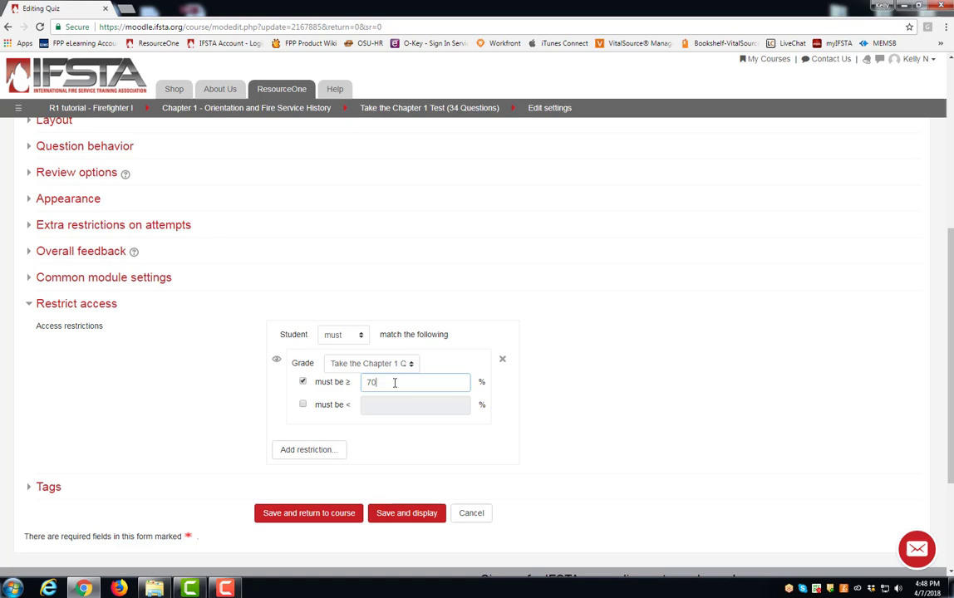
{"action": "mouse_move", "coordinate": [309, 512]}
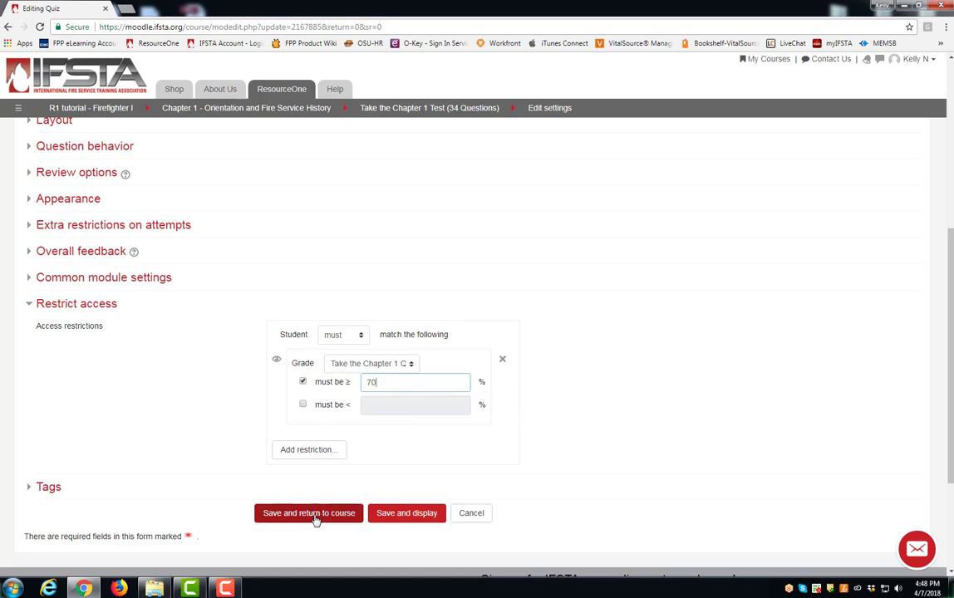
{"action": "left_click", "coordinate": [309, 512]}
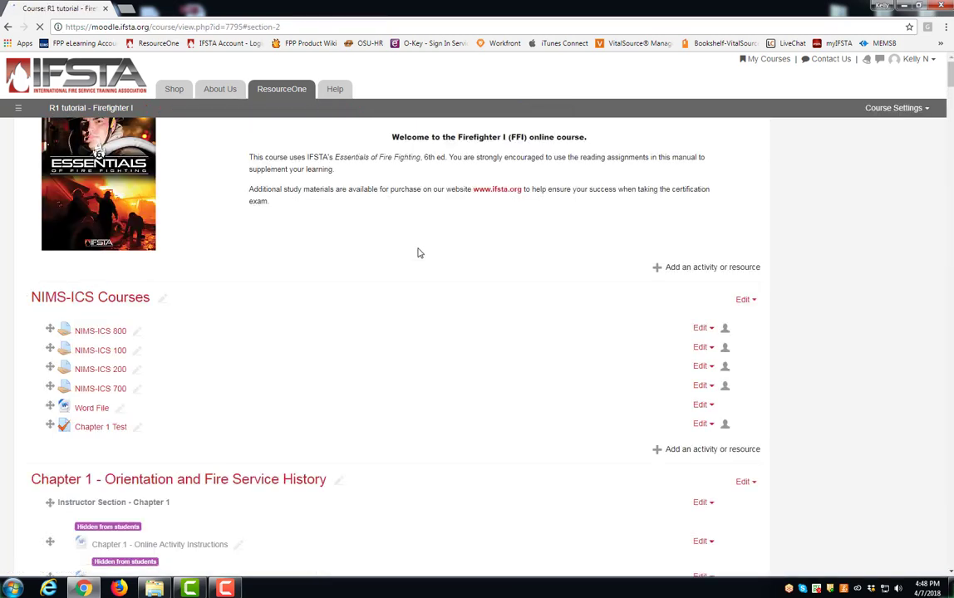
- Scroll to Chapter 2 and bring up the edit options for the Chapter 2 Quiz
{"action": "scroll", "scroll_direction": "down", "scroll_amount": 3}
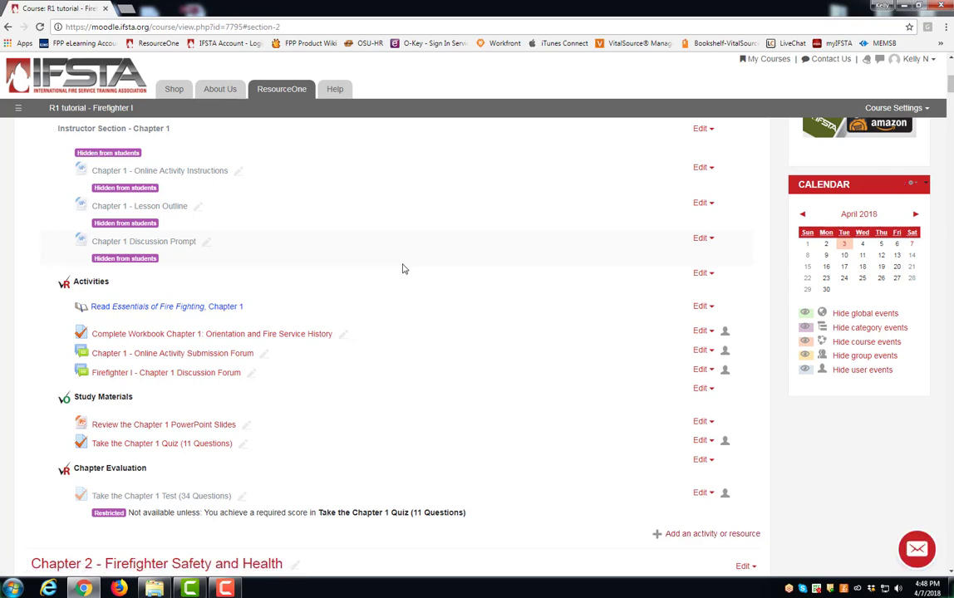
{"action": "scroll", "scroll_direction": "down", "scroll_amount": 3}
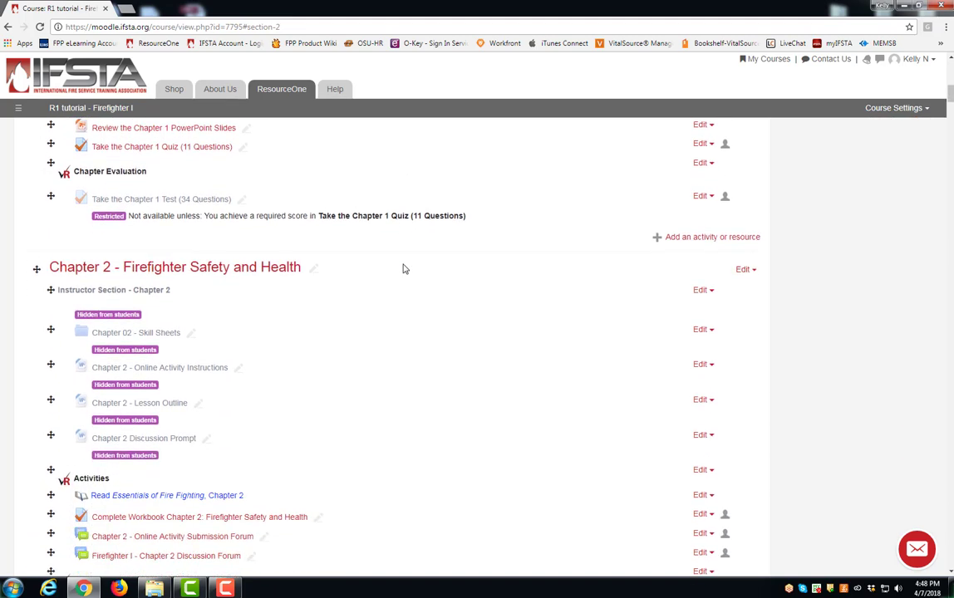
{"action": "scroll", "scroll_direction": "down", "scroll_amount": 3}
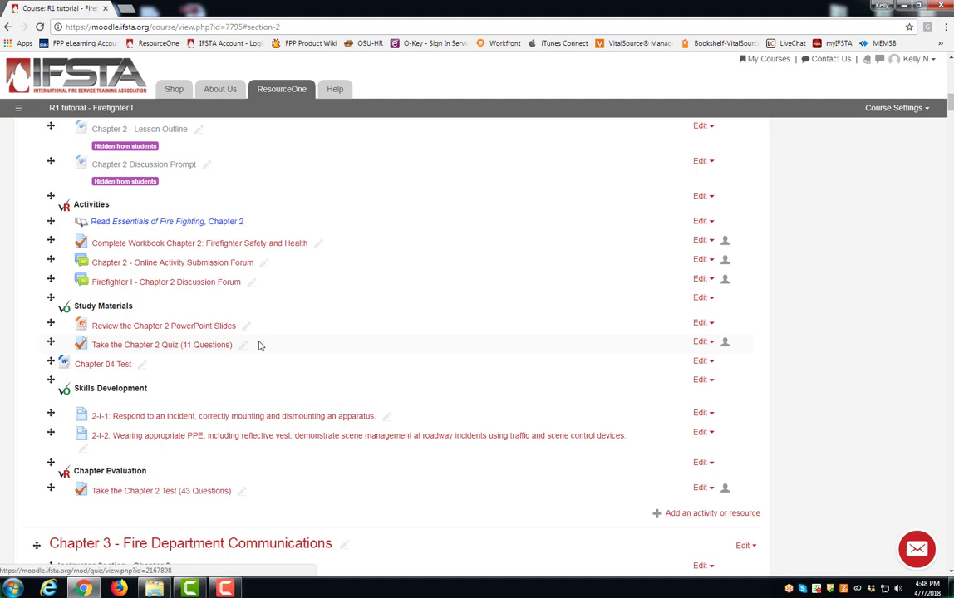
{"action": "left_click", "coordinate": [701, 343]}
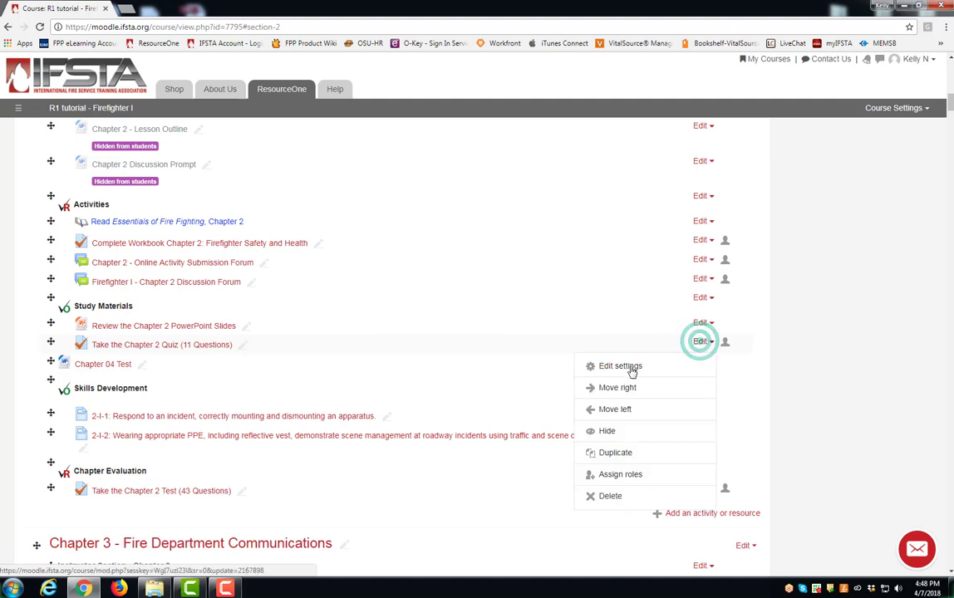
- In the Chapter 2 Quiz settings, add a Grade-type access restriction
{"action": "left_click", "coordinate": [620, 366]}
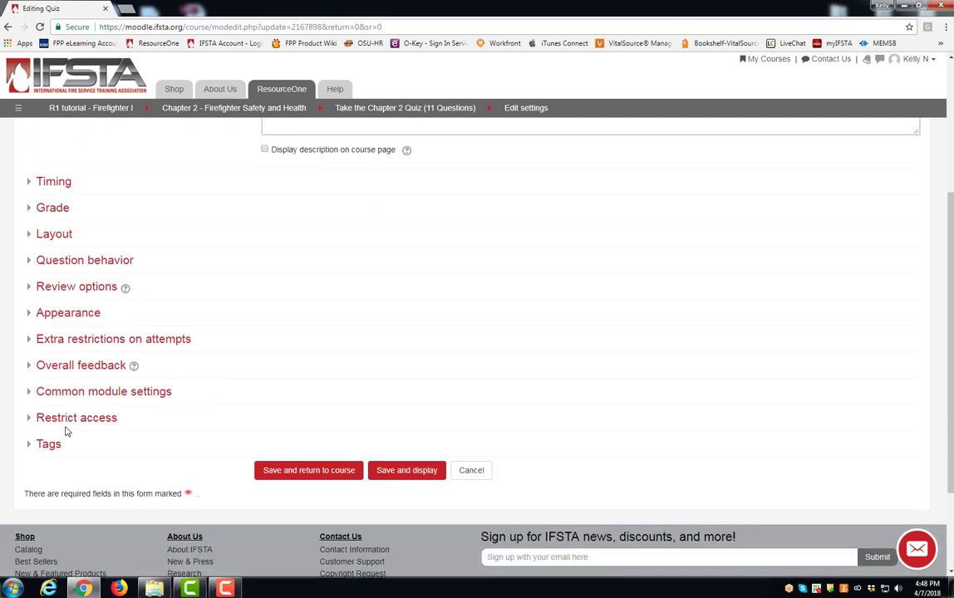
{"action": "left_click", "coordinate": [76, 417]}
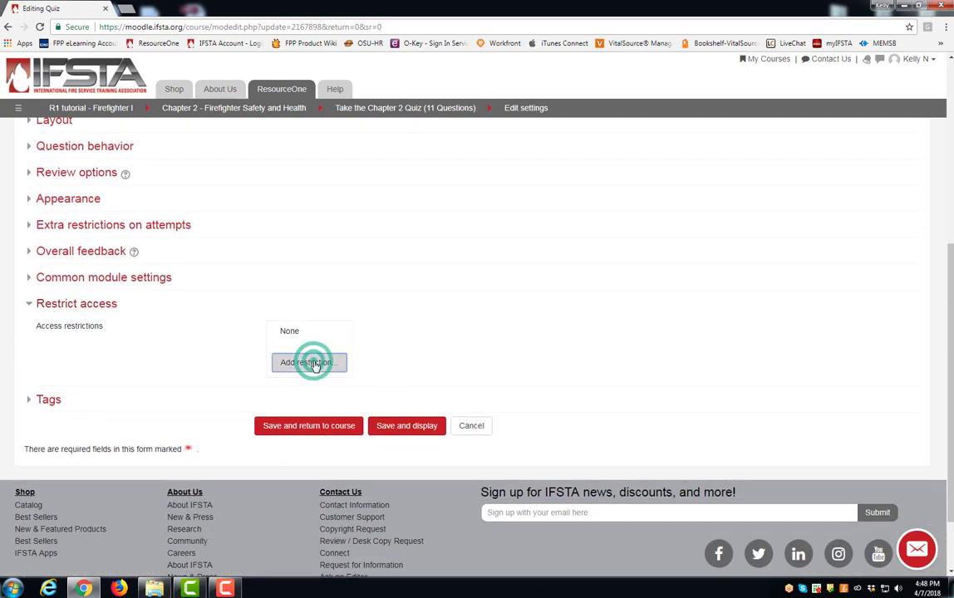
{"action": "left_click", "coordinate": [309, 362]}
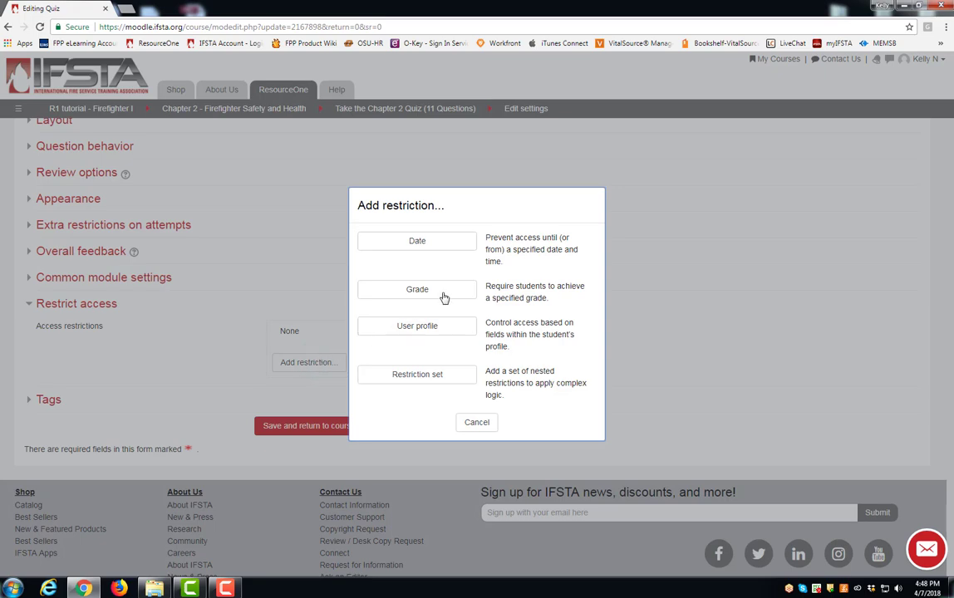
{"action": "left_click", "coordinate": [417, 289]}
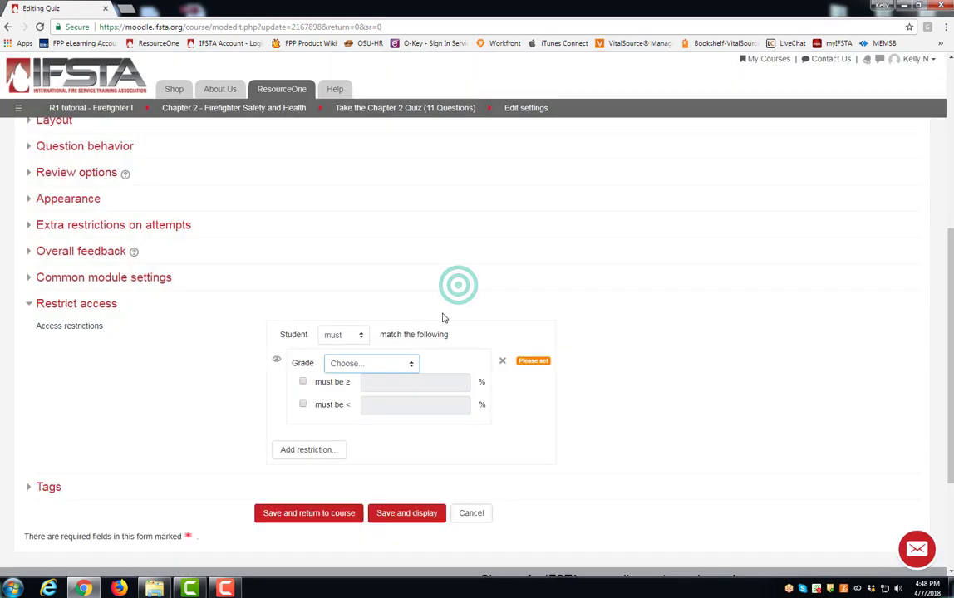
- Require at least 70% on the Chapter 1 Test and save, returning to the course
{"action": "left_click", "coordinate": [369, 362]}
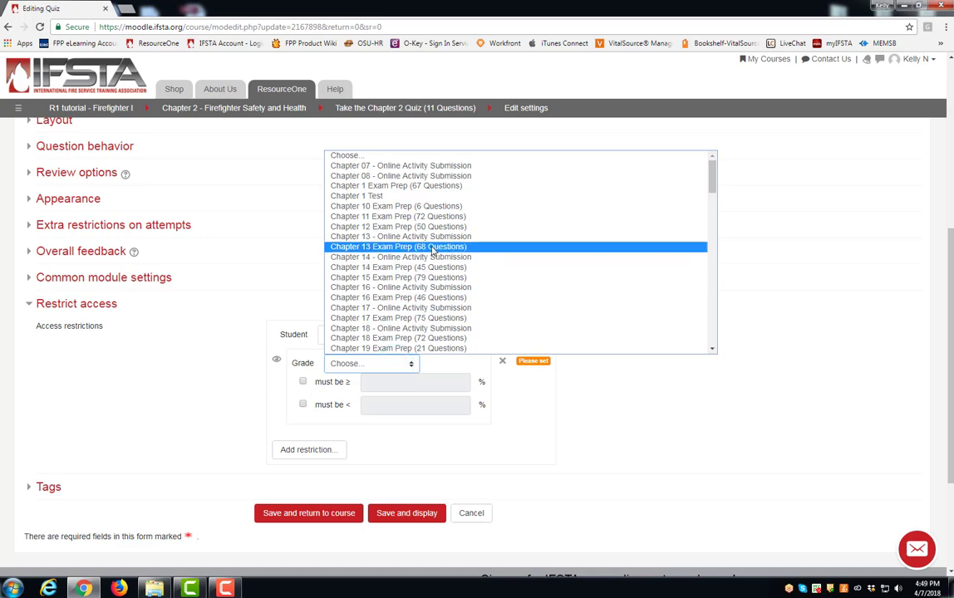
{"action": "scroll", "scroll_direction": "down", "scroll_amount": 3}
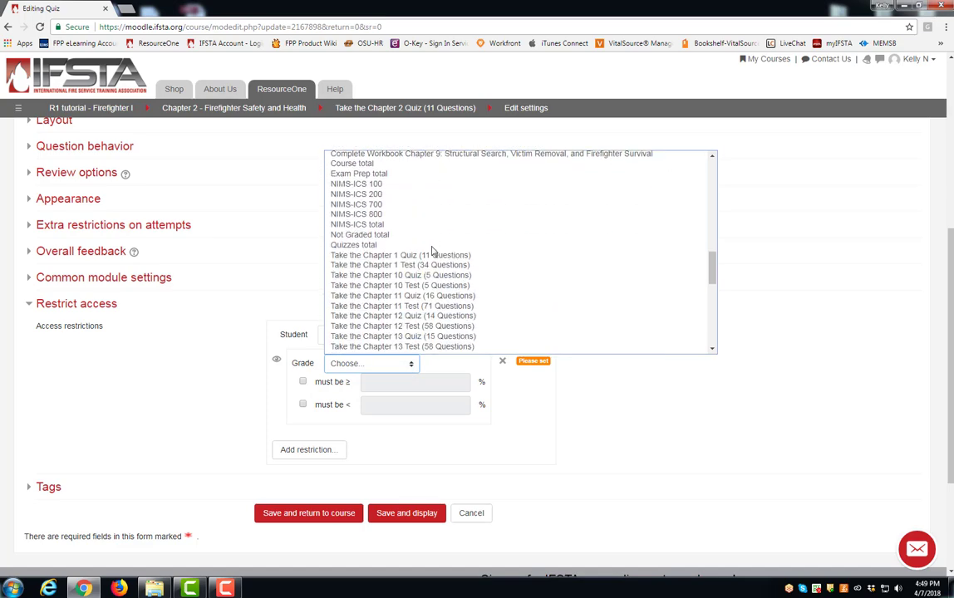
{"action": "left_click", "coordinate": [399, 256]}
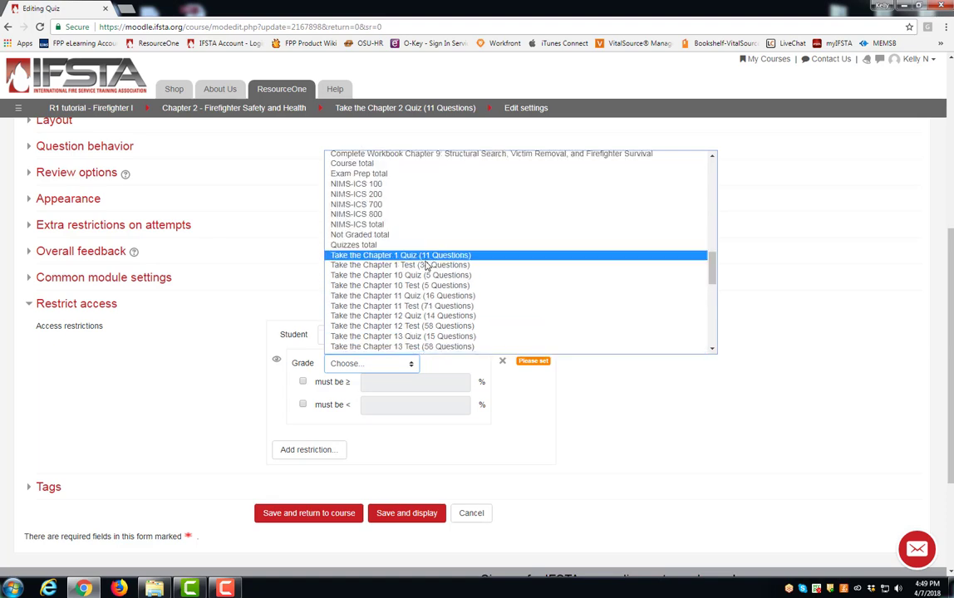
{"action": "left_click", "coordinate": [401, 256]}
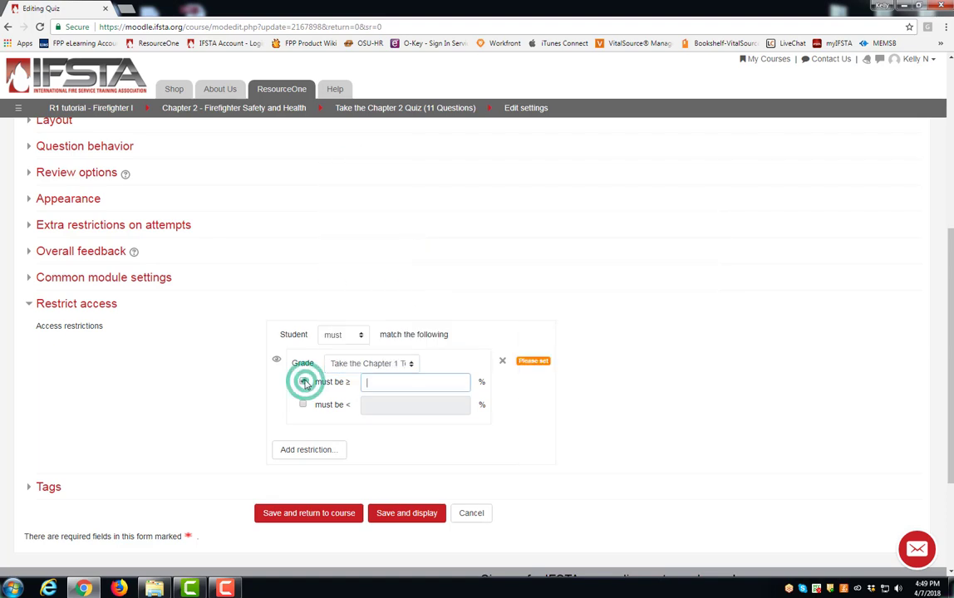
{"action": "left_click", "coordinate": [303, 380]}
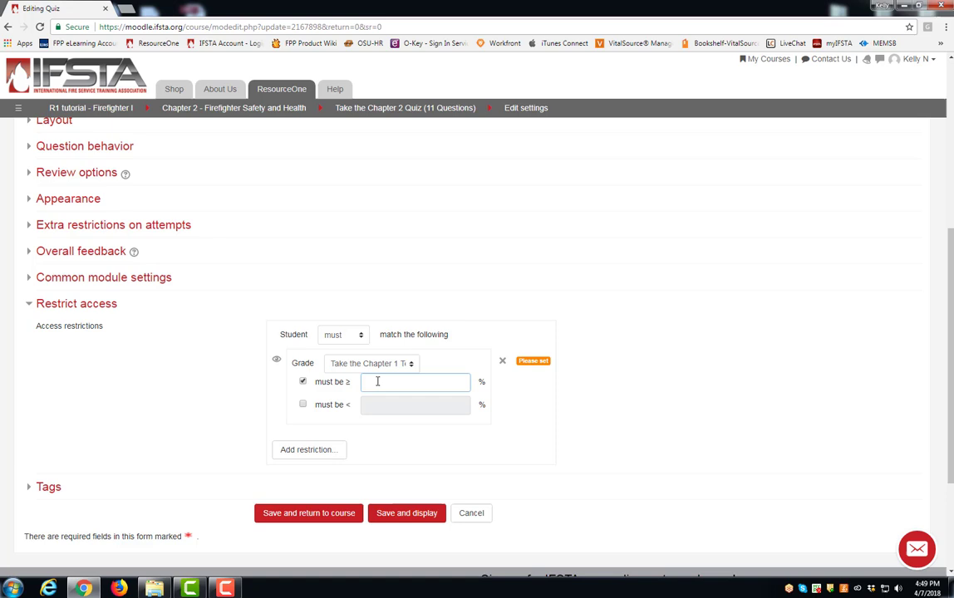
{"action": "type", "text": "70"}
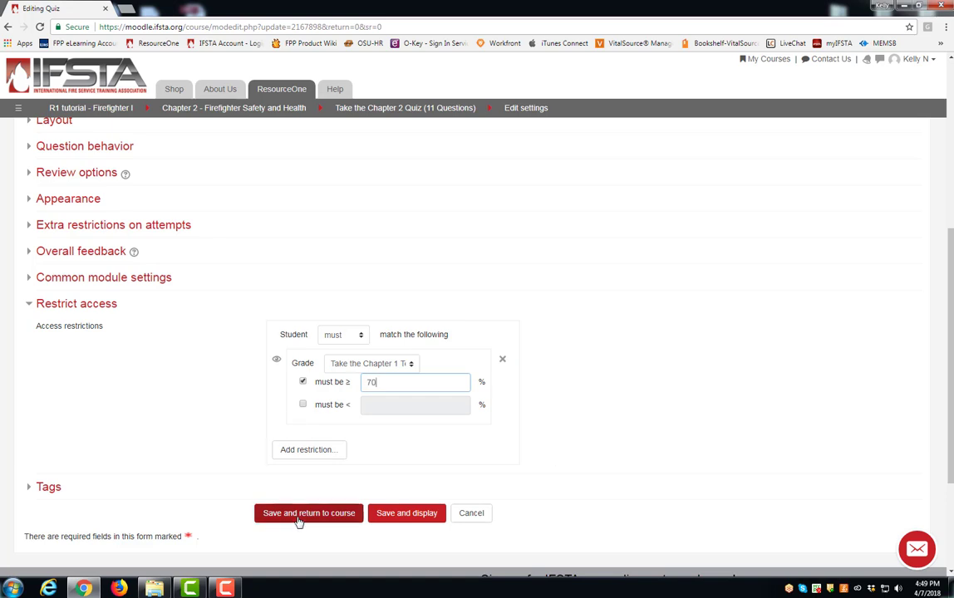
{"action": "left_click", "coordinate": [309, 512]}
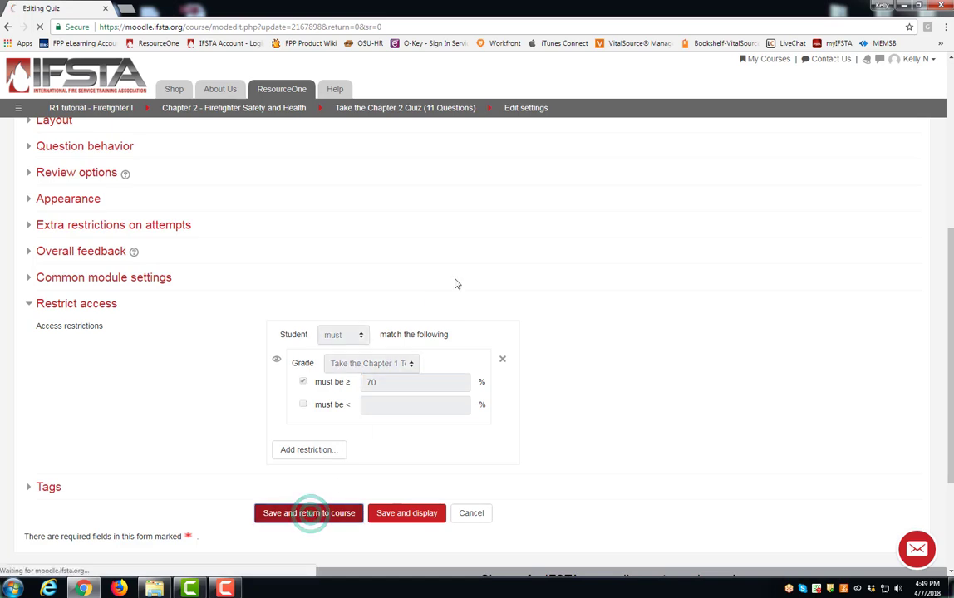
- Return to the course page and scroll to verify the Chapter 2 Quiz restriction note
{"action": "left_click", "coordinate": [309, 512]}
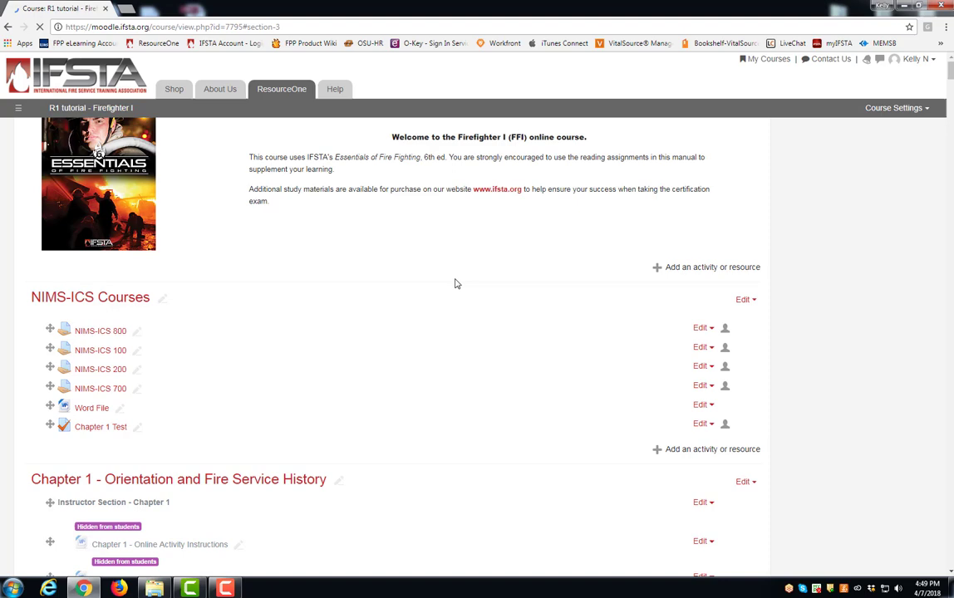
{"action": "scroll", "scroll_direction": "down", "scroll_amount": 3}
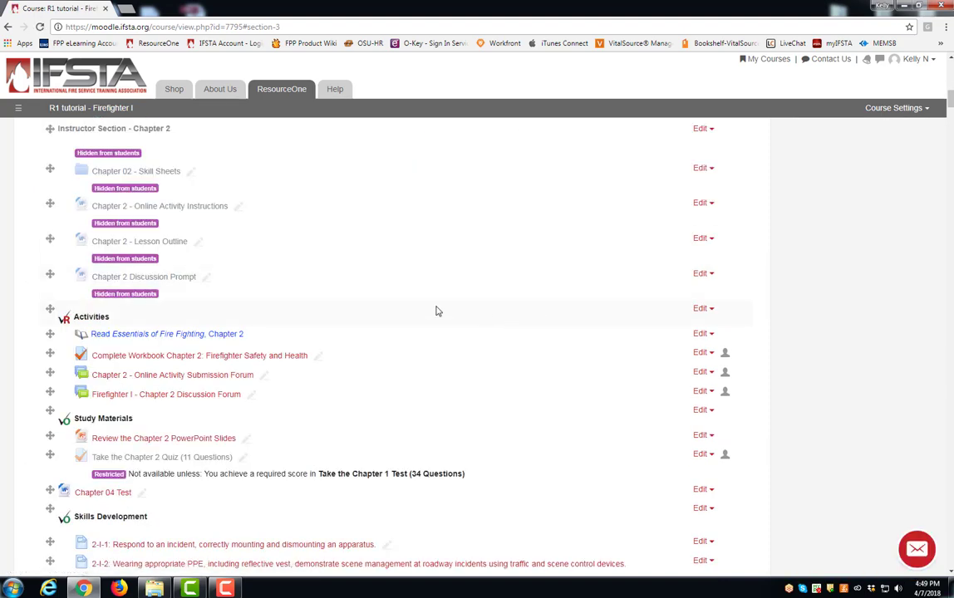
{"action": "scroll", "scroll_direction": "down", "scroll_amount": 3}
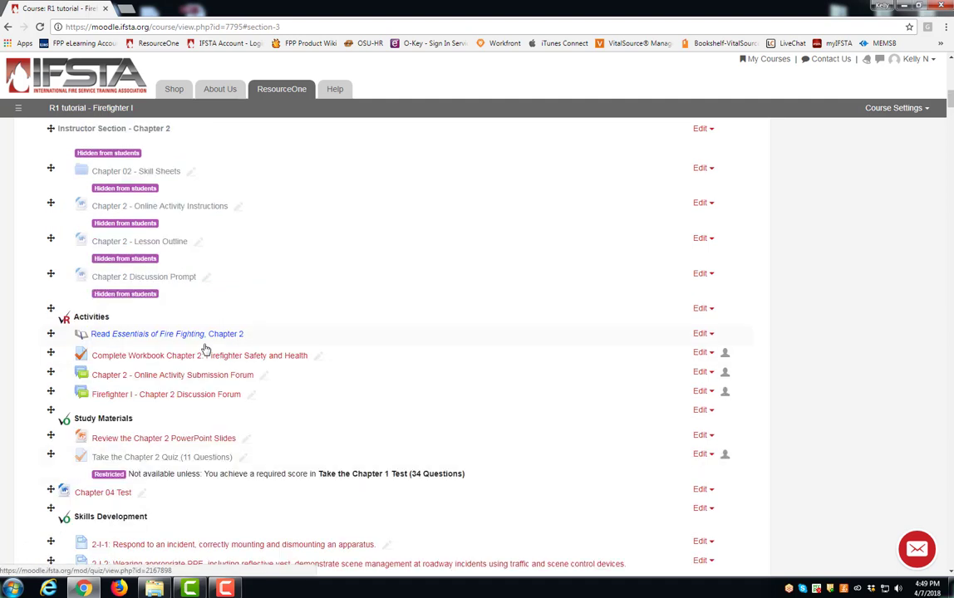
{"action": "scroll", "scroll_direction": "down", "scroll_amount": 3}
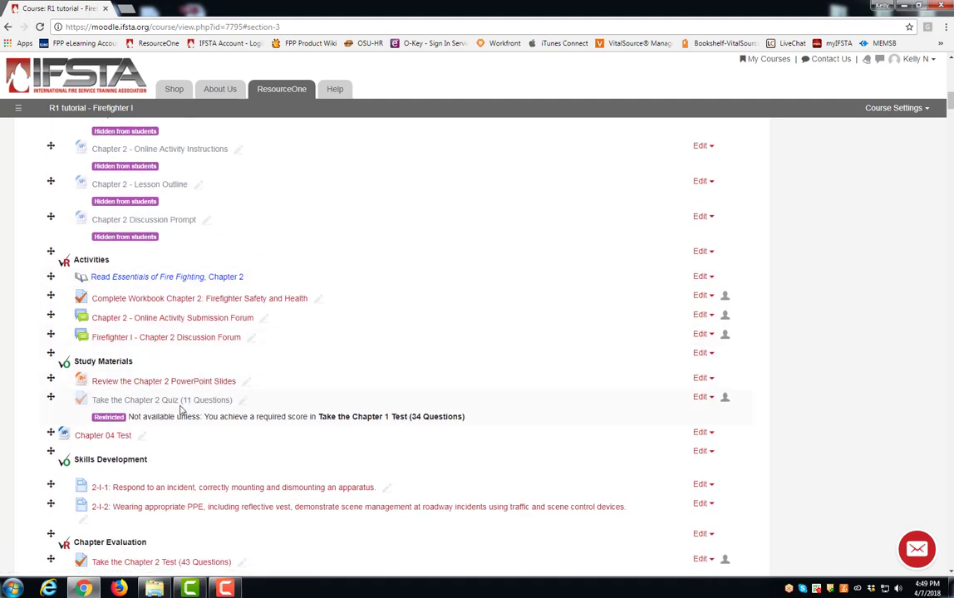